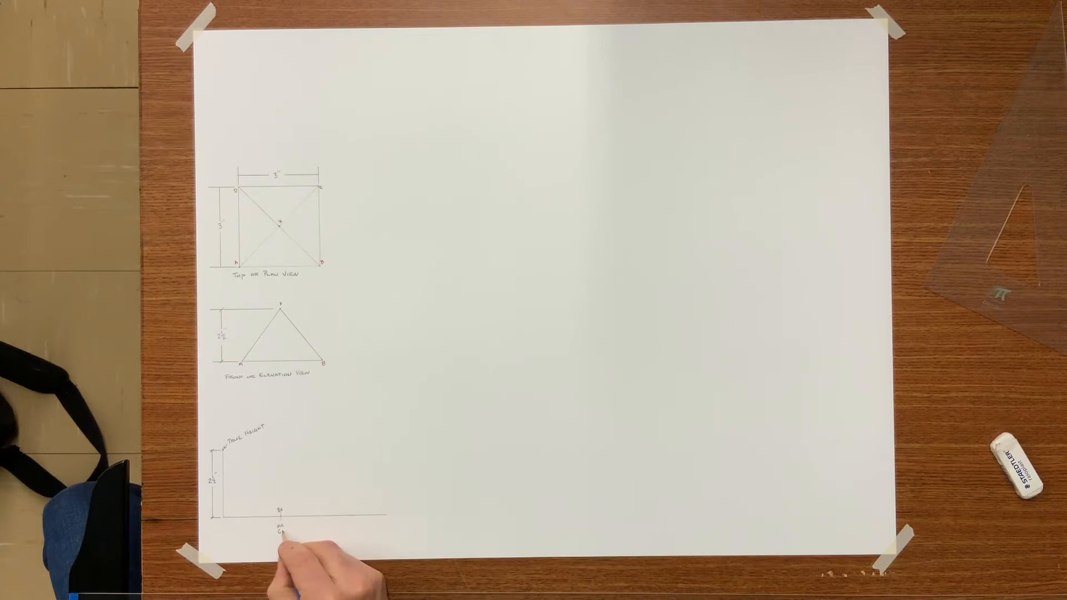
mouse_move(307, 558)
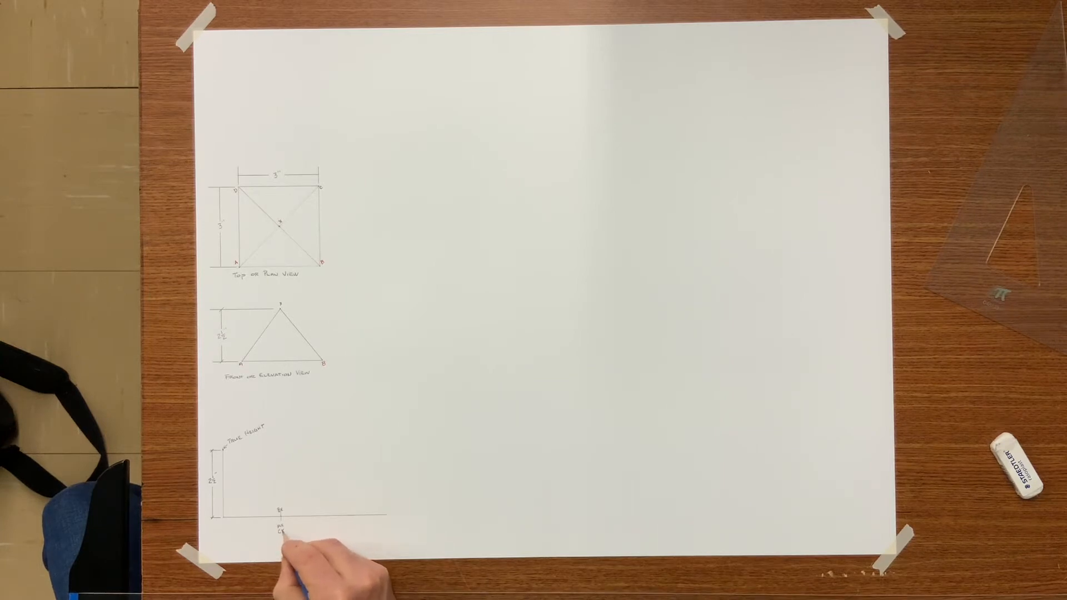